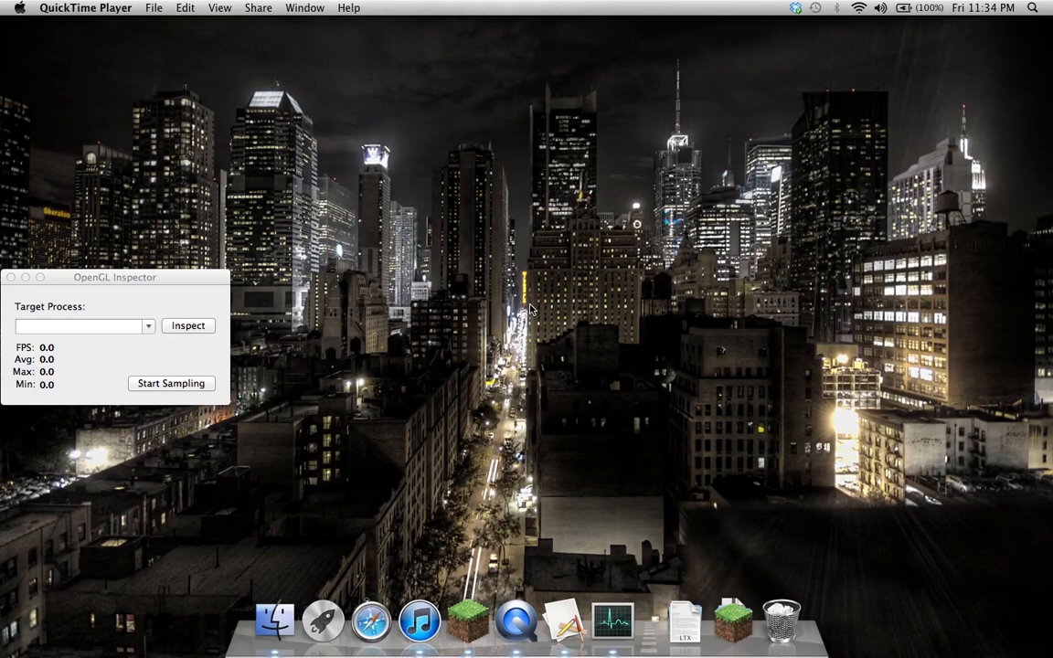
{"action": "mouse_move", "coordinate": [154, 310]}
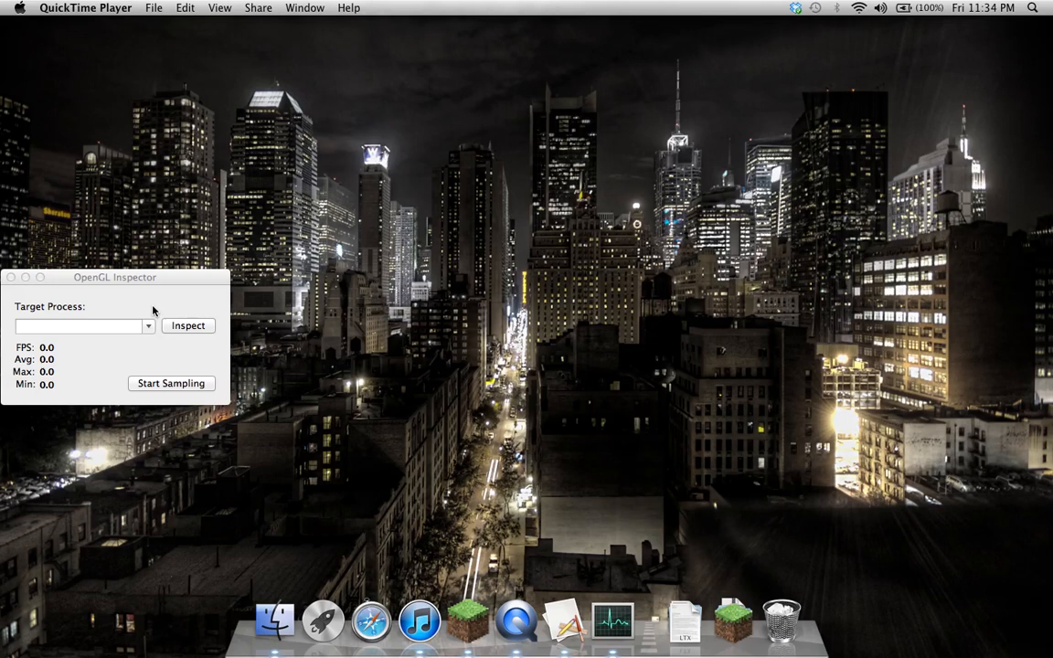
Step: Make OpenGL Inspector the active application, target process still empty and readouts at 0.0
{"action": "left_click", "coordinate": [83, 326]}
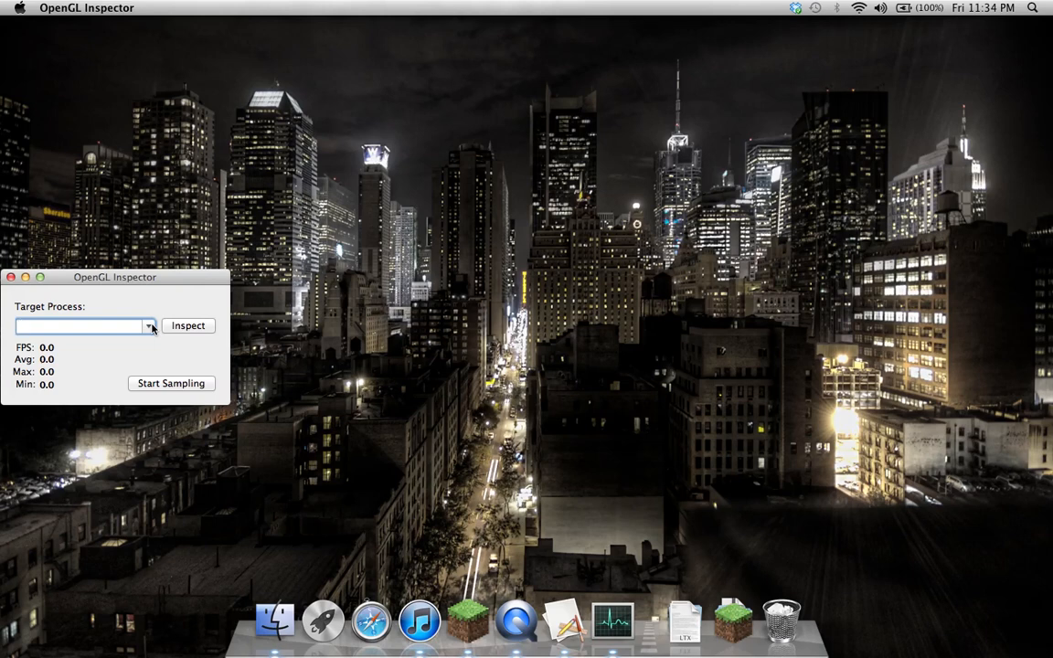
Step: Choose iTunes from the Target Process list as the process to inspect
{"action": "left_click", "coordinate": [150, 326]}
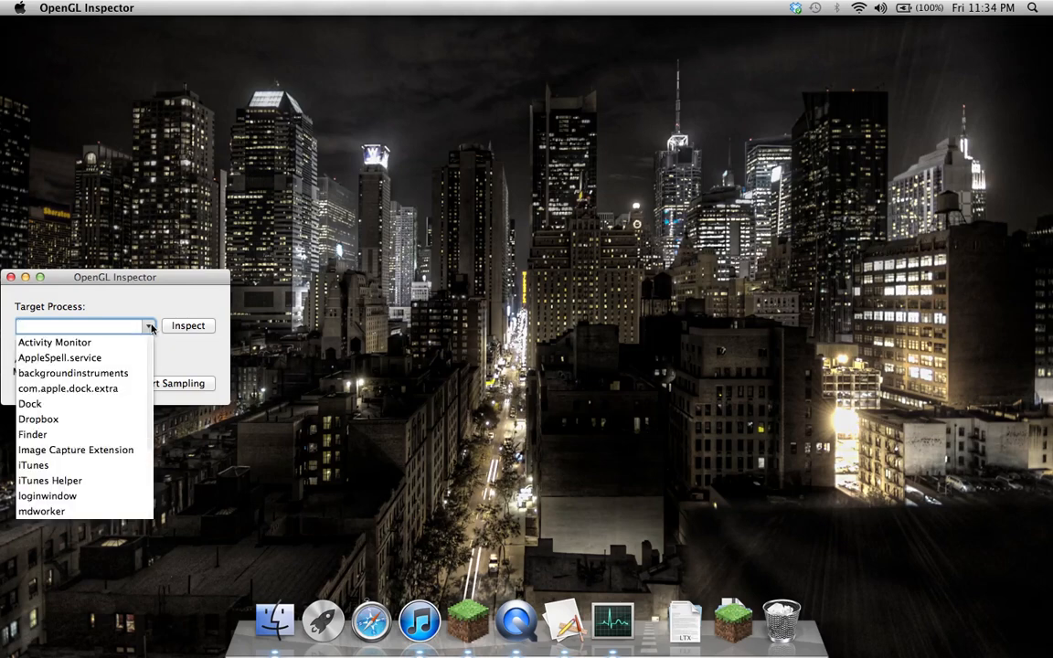
{"action": "scroll", "scroll_direction": "down", "scroll_amount": 3}
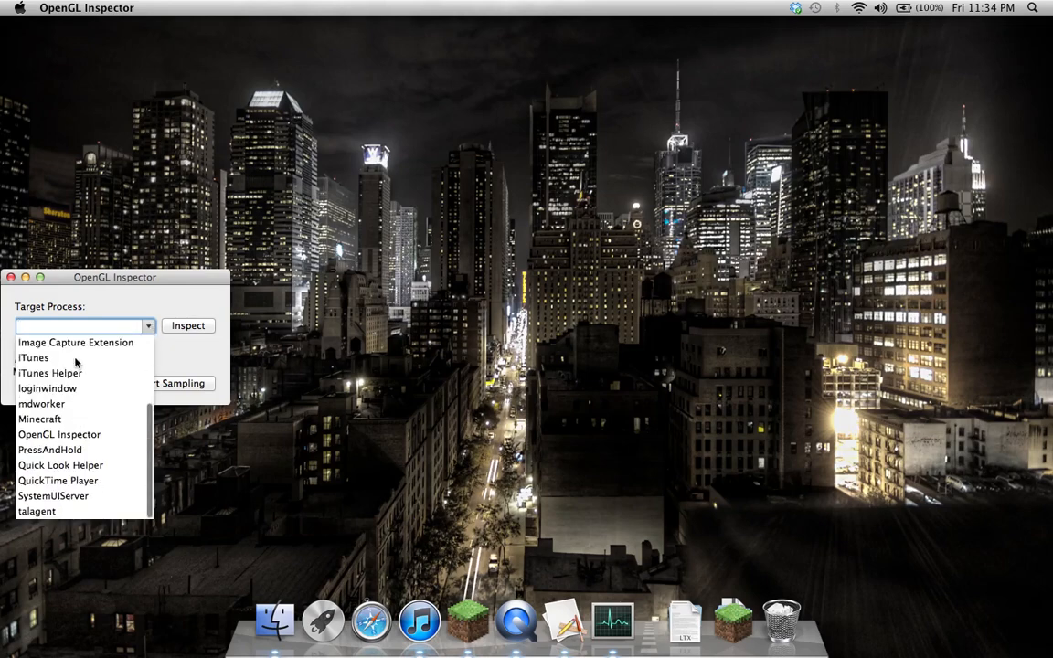
{"action": "left_click", "coordinate": [33, 357]}
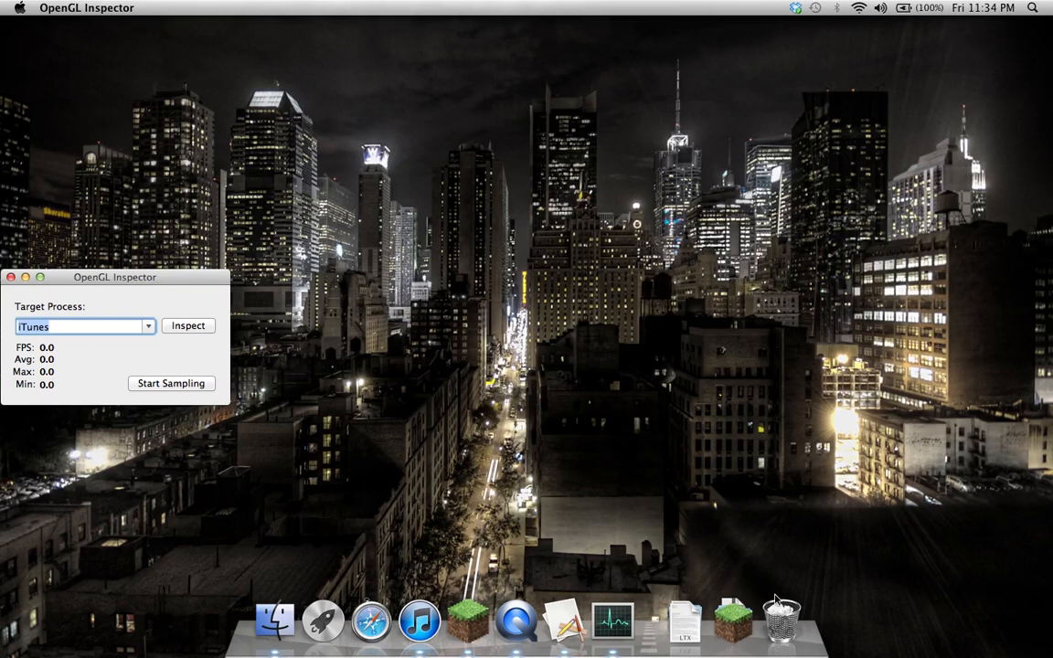
{"action": "mouse_move", "coordinate": [545, 560]}
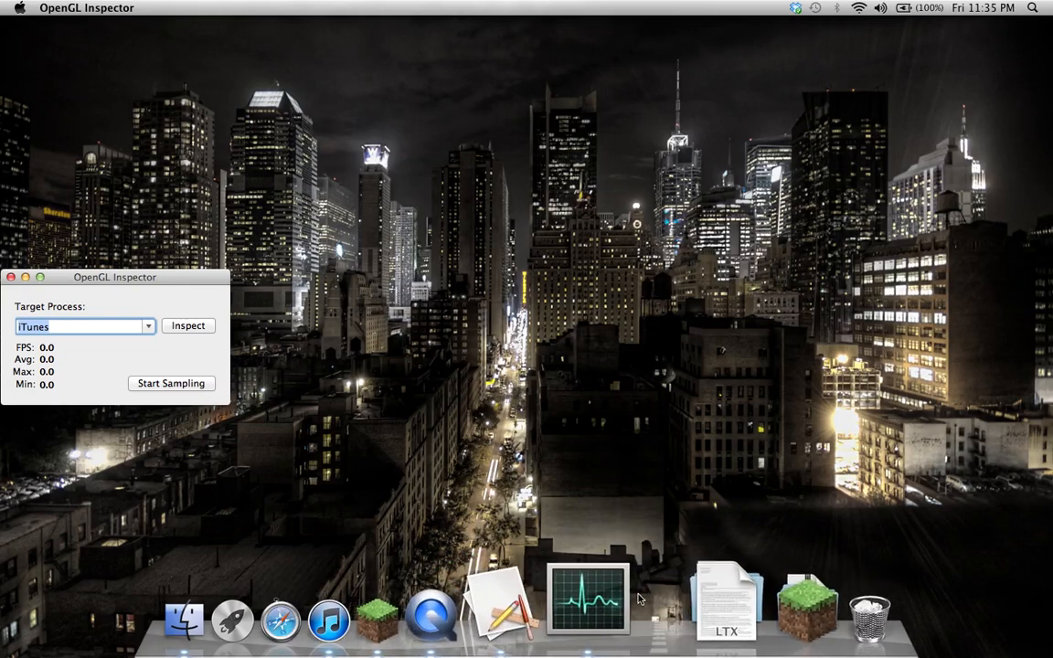
Step: Launch Activity Monitor and highlight the iTunes and Minecraft process rows
{"action": "left_click", "coordinate": [589, 602]}
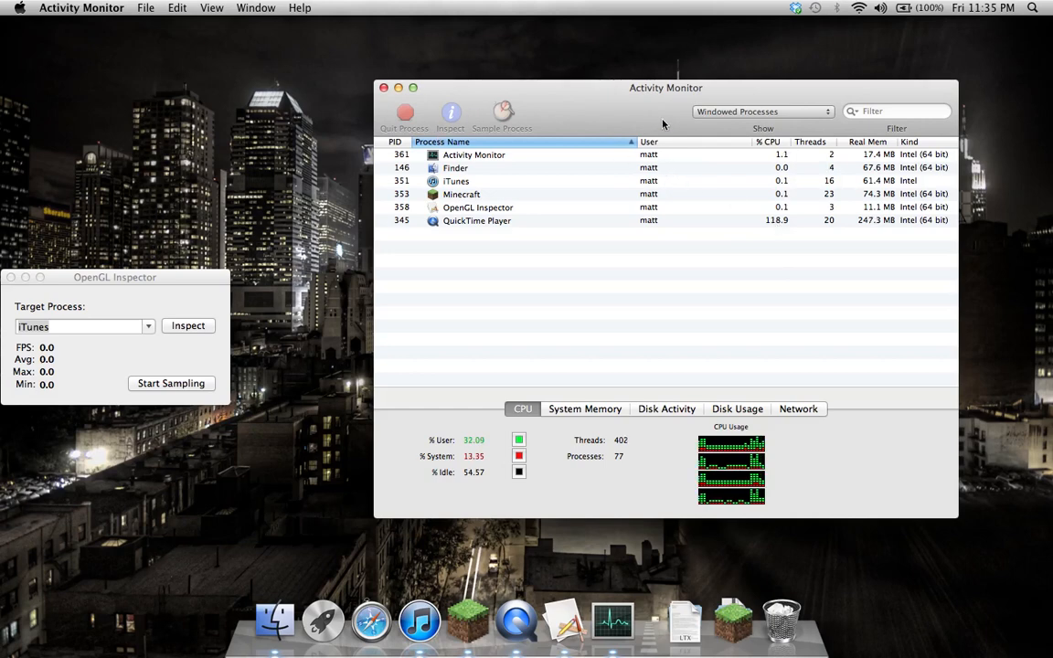
{"action": "left_click", "coordinate": [456, 181]}
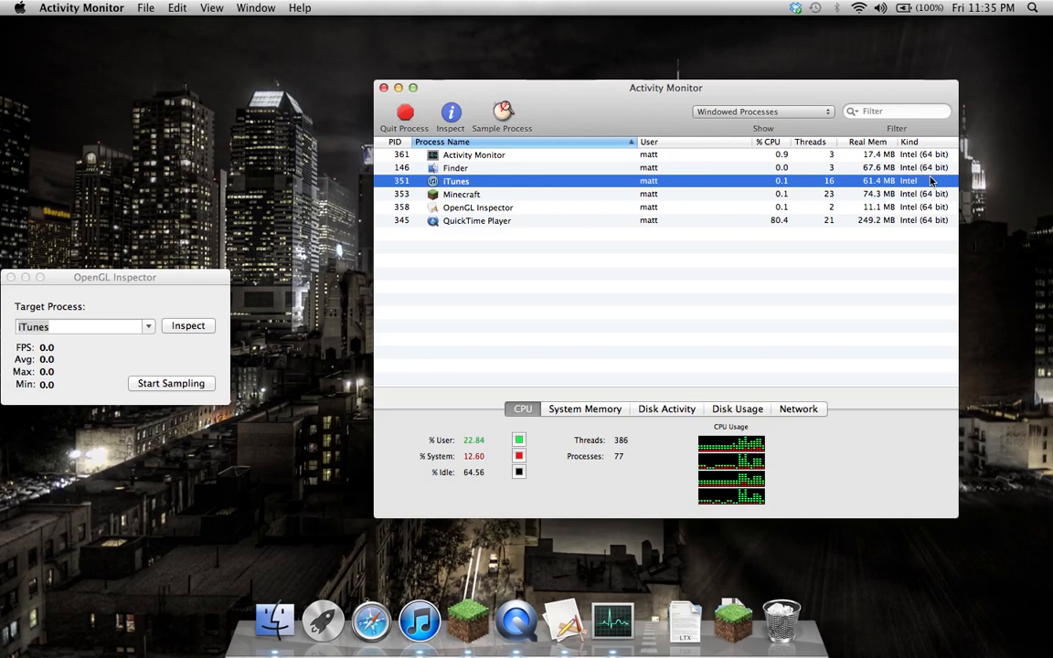
{"action": "left_click", "coordinate": [461, 193]}
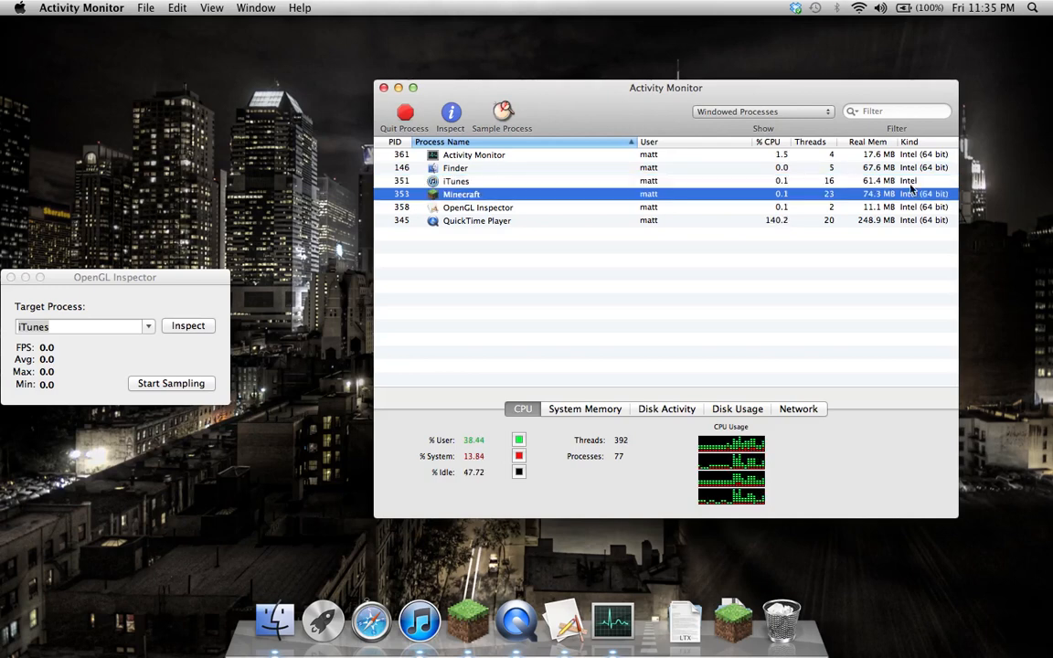
{"action": "left_click", "coordinate": [456, 181]}
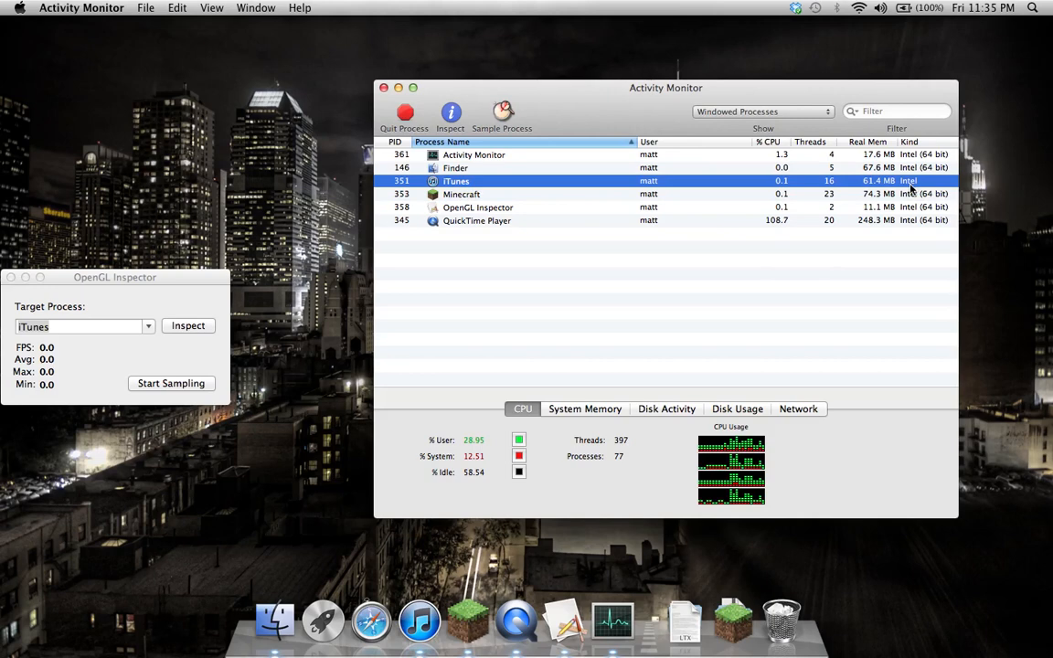
{"action": "mouse_move", "coordinate": [585, 121]}
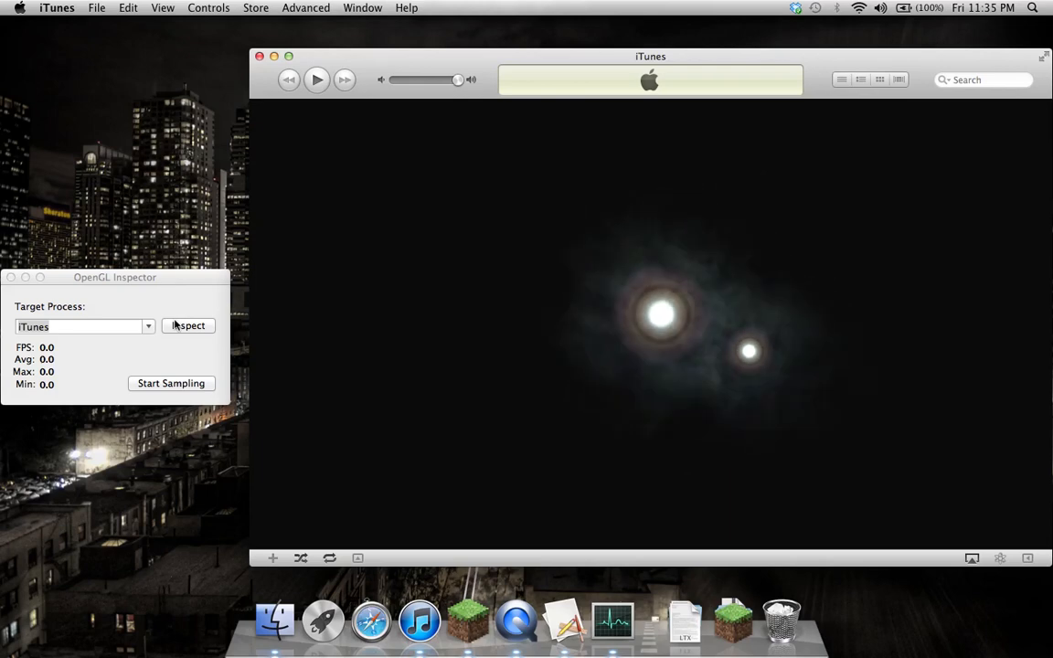
Step: Inspect iTunes, entering the administrator password to authorise the injection
{"action": "left_click", "coordinate": [186, 326]}
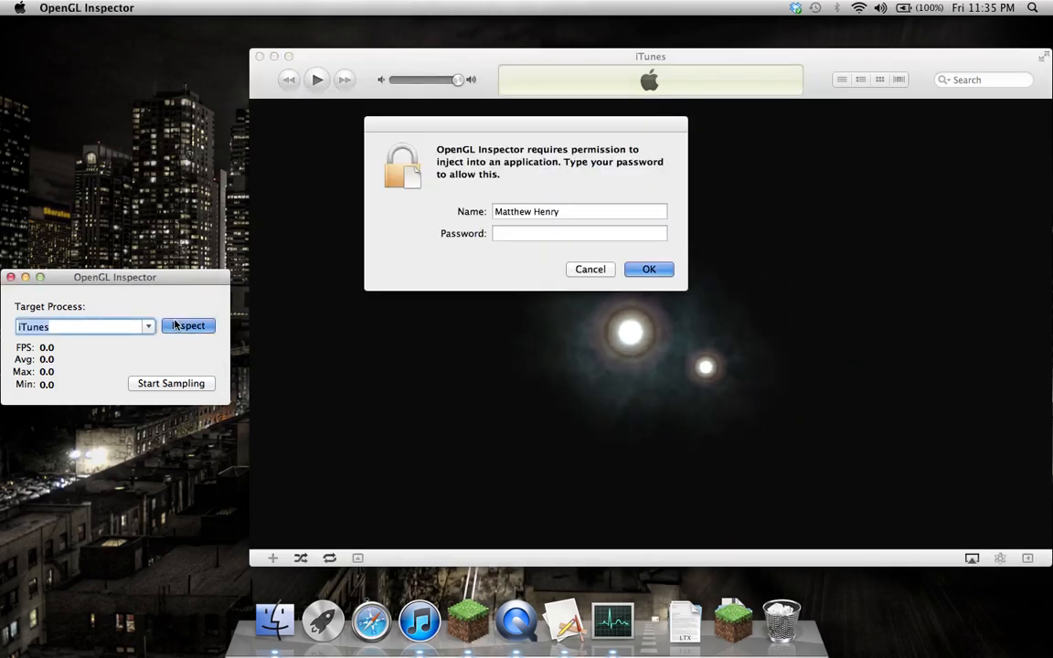
{"action": "type", "text": "••"}
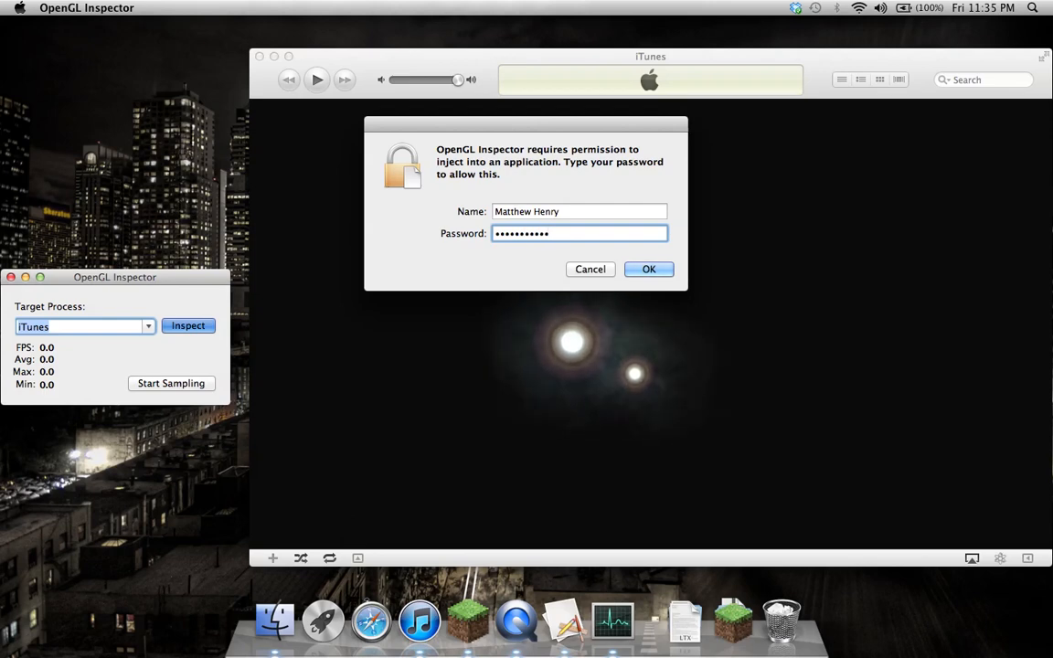
{"action": "left_click", "coordinate": [647, 269]}
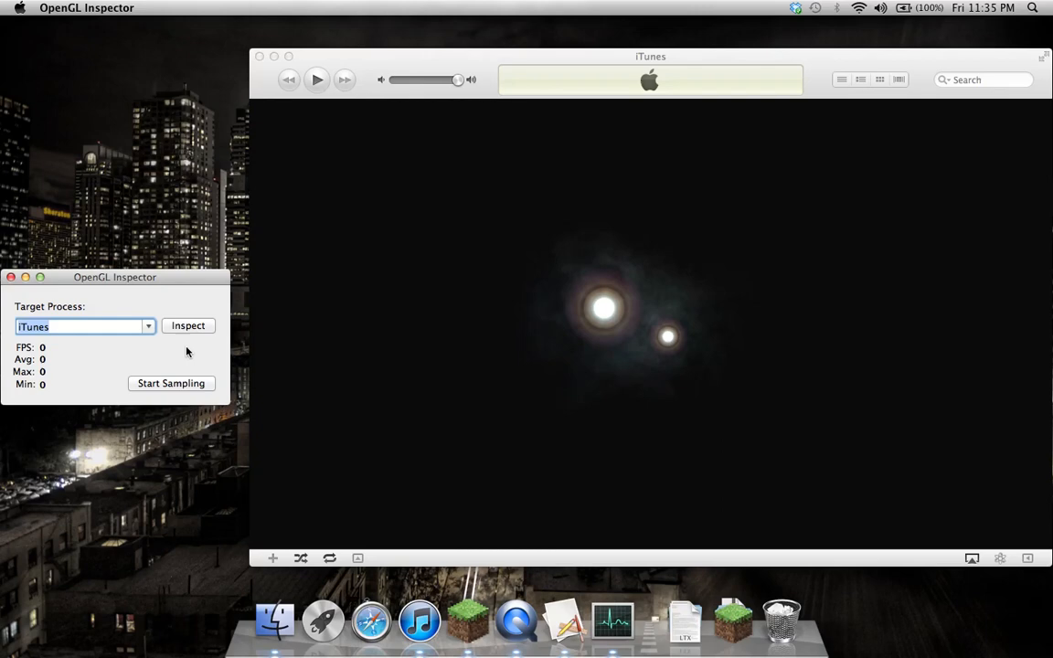
Step: Start sampling iTunes, giving readings around 21 FPS, average 29, max 56, min 13
{"action": "left_click", "coordinate": [172, 384]}
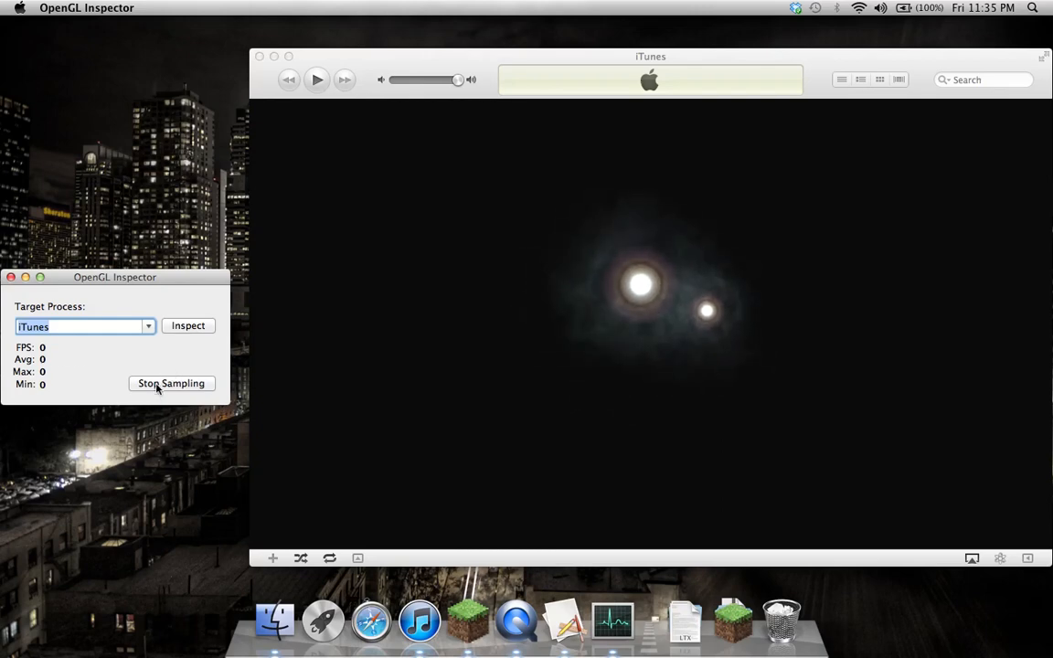
{"action": "left_click", "coordinate": [172, 384]}
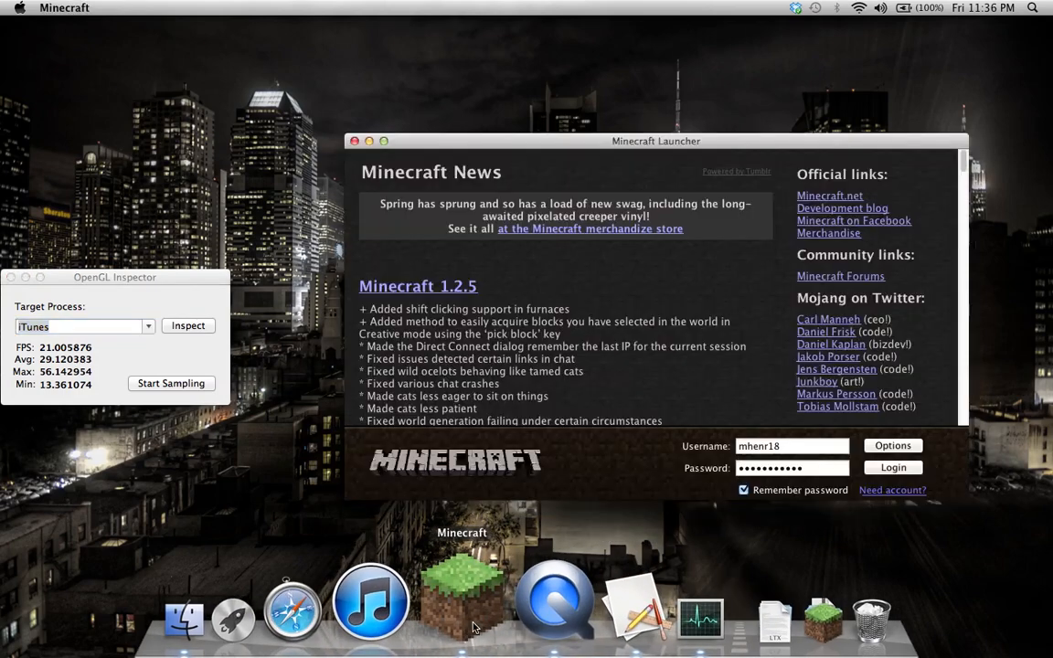
Step: Log in to Minecraft, target its process and authorise the injection with the password
{"action": "left_click", "coordinate": [892, 468]}
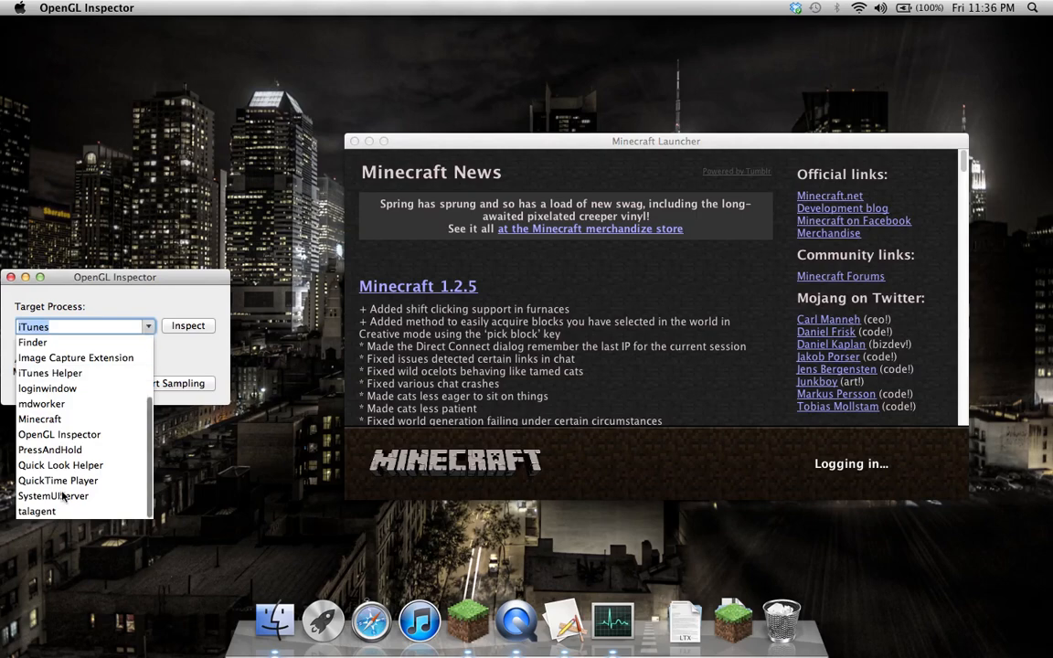
{"action": "left_click", "coordinate": [187, 325]}
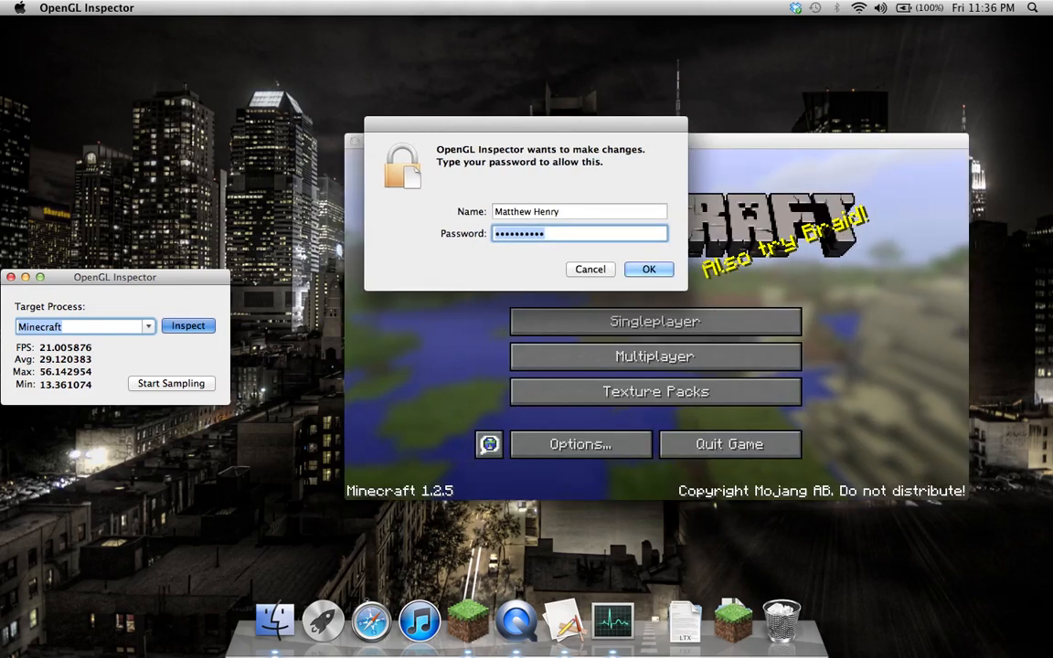
{"action": "key", "text": "backspace"}
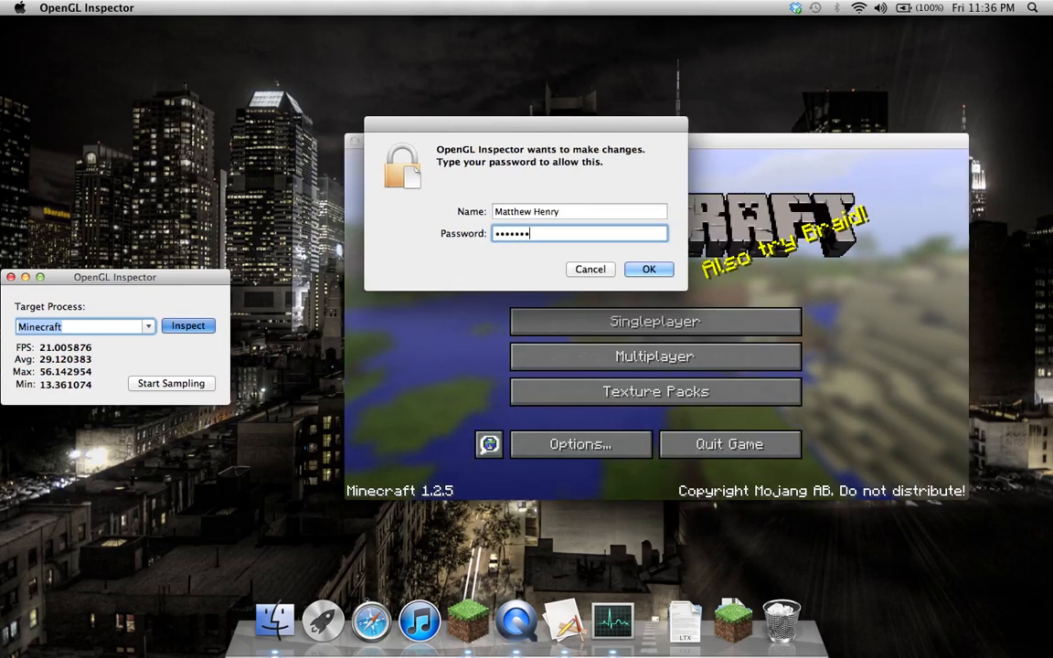
{"action": "left_click", "coordinate": [649, 269]}
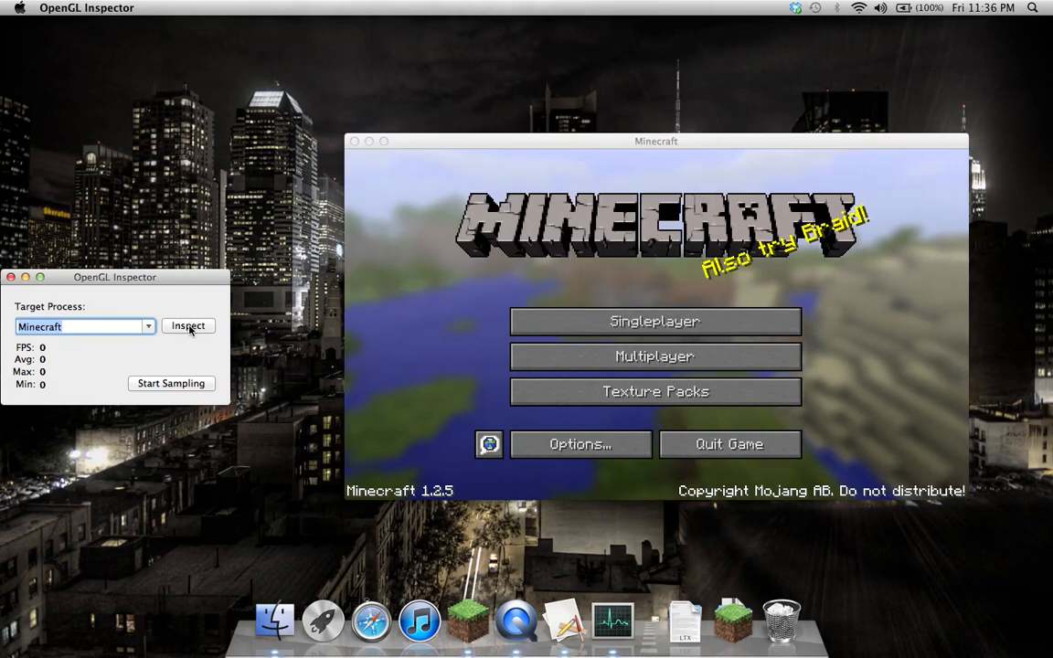
Step: Start sampling Minecraft and play the existing New World in Singleplayer
{"action": "left_click", "coordinate": [172, 384]}
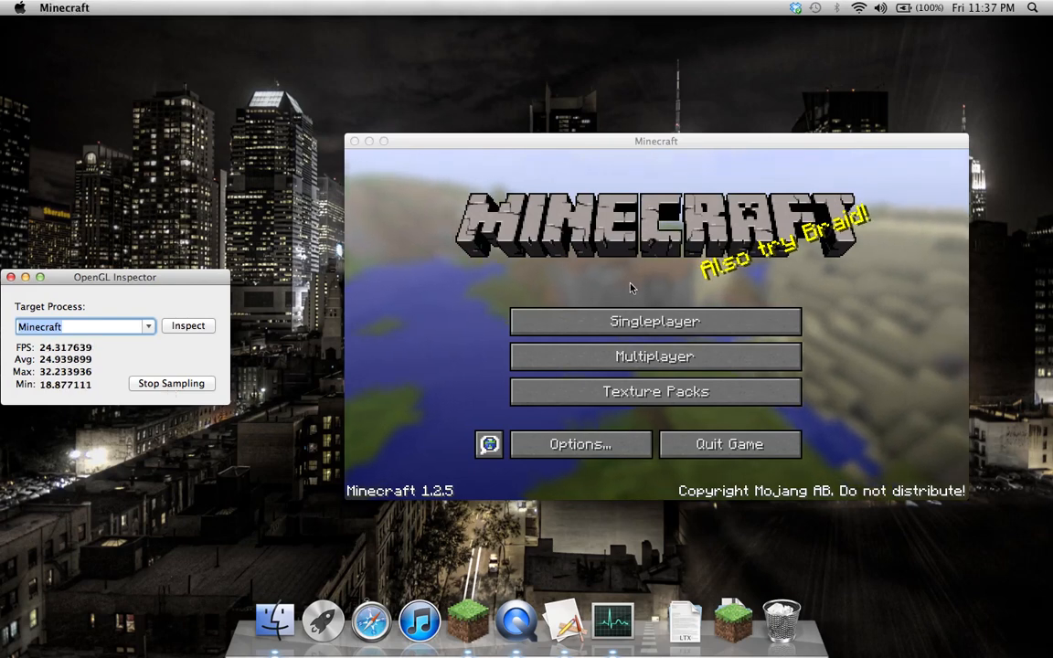
{"action": "left_click", "coordinate": [655, 321]}
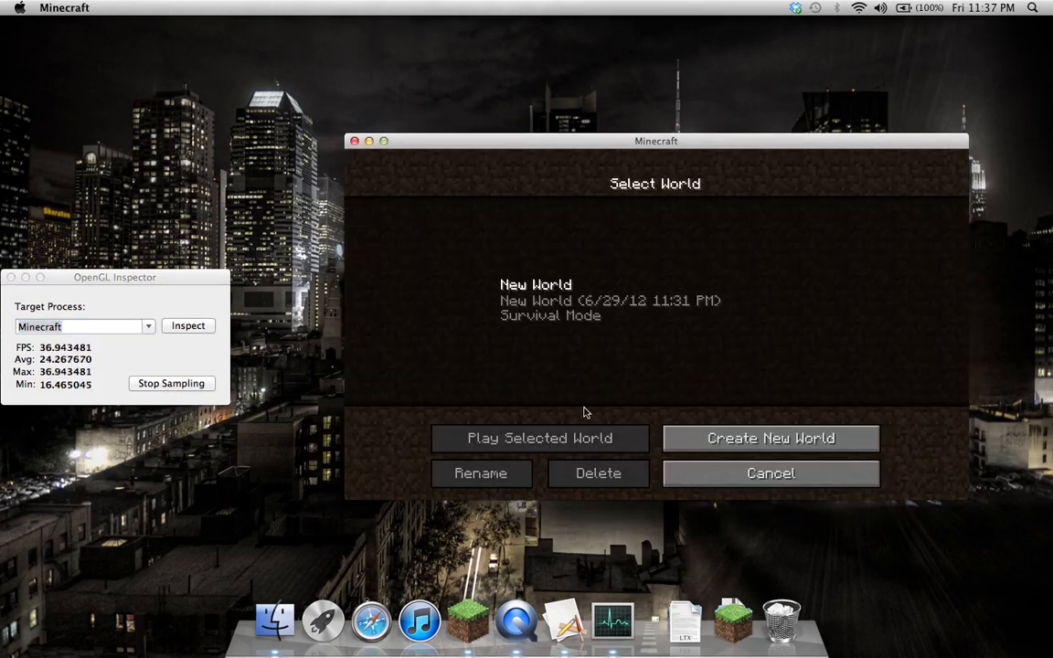
{"action": "left_click", "coordinate": [539, 439]}
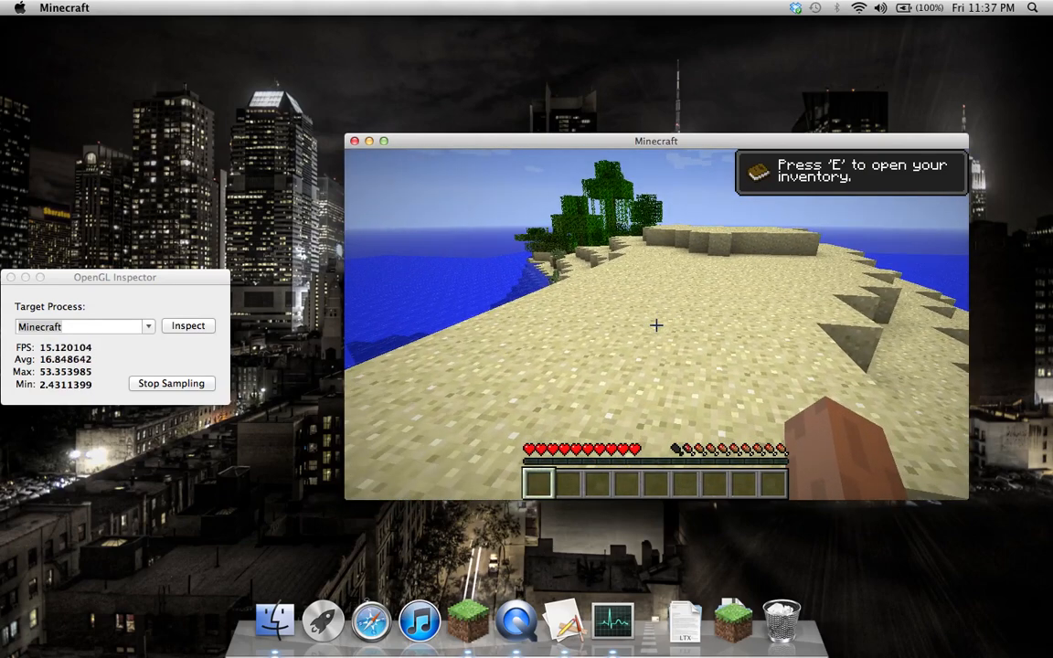
Step: Toggle the F3 debug overlay on and off while sampling reads about 13 FPS, average 13.5
{"action": "key", "text": "f3"}
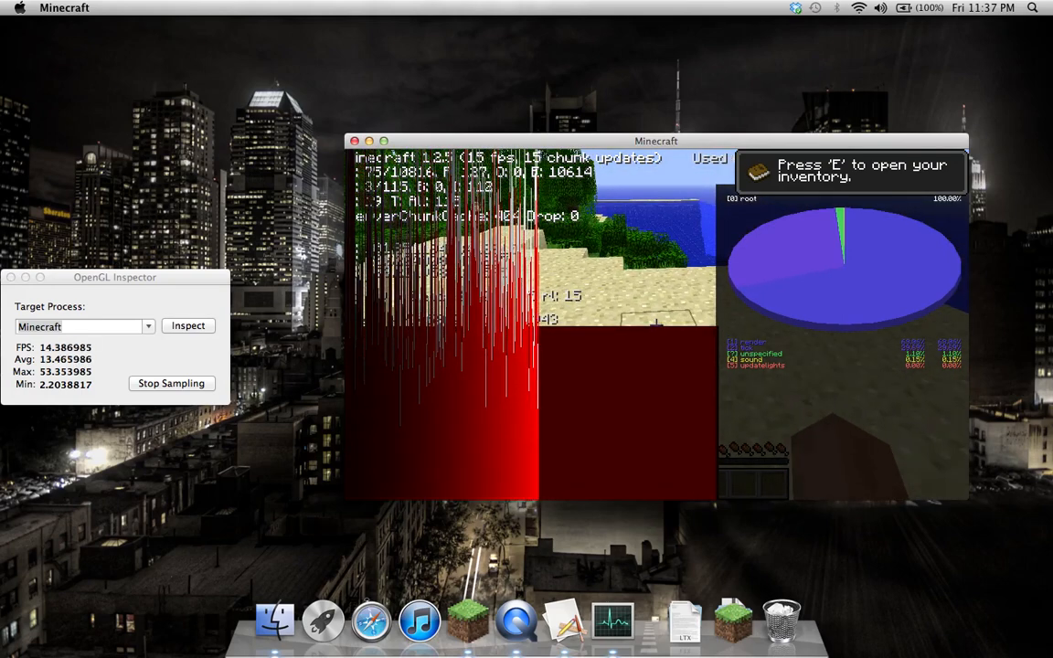
{"action": "key", "text": "F3"}
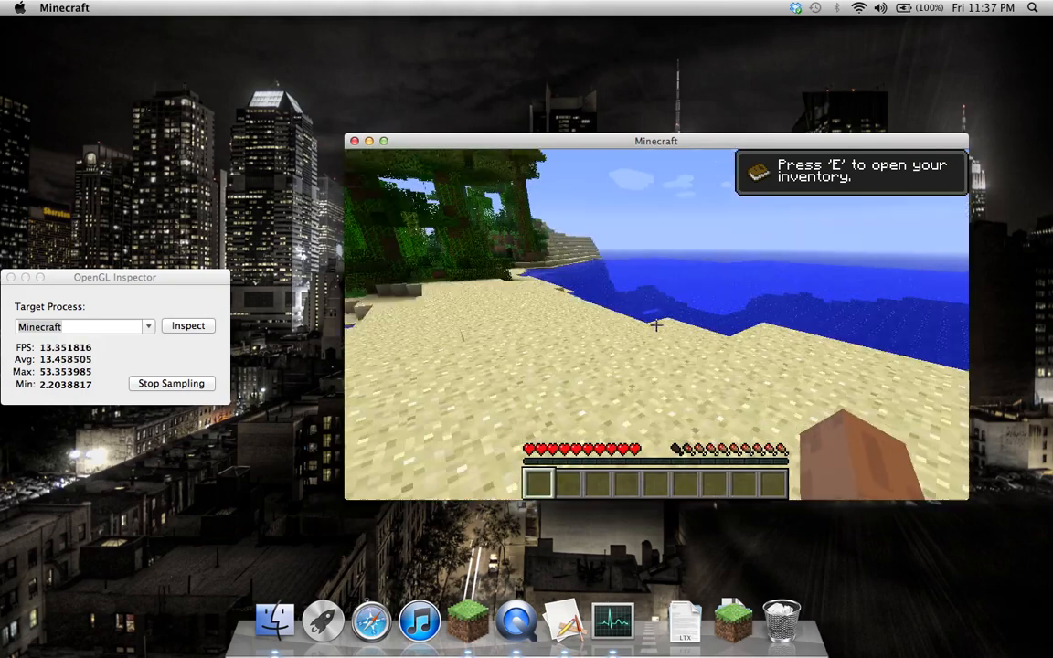